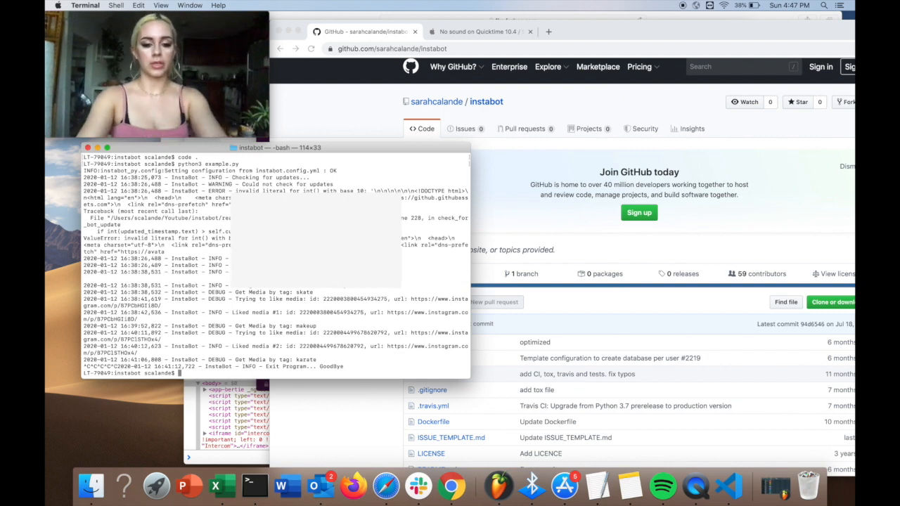
Step: Create and enter a new instabot project folder, closing the stray Firefox window
type("mkdir instabotiana")
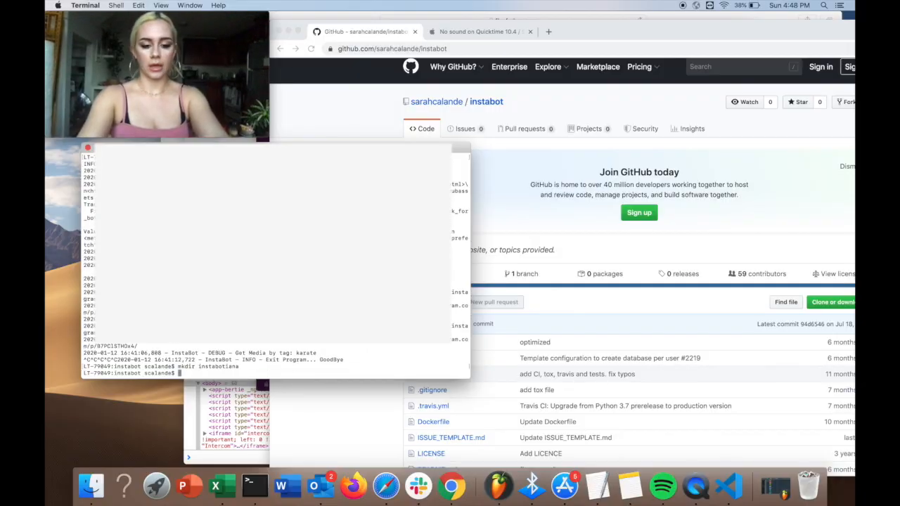
type("cd instabotiana")
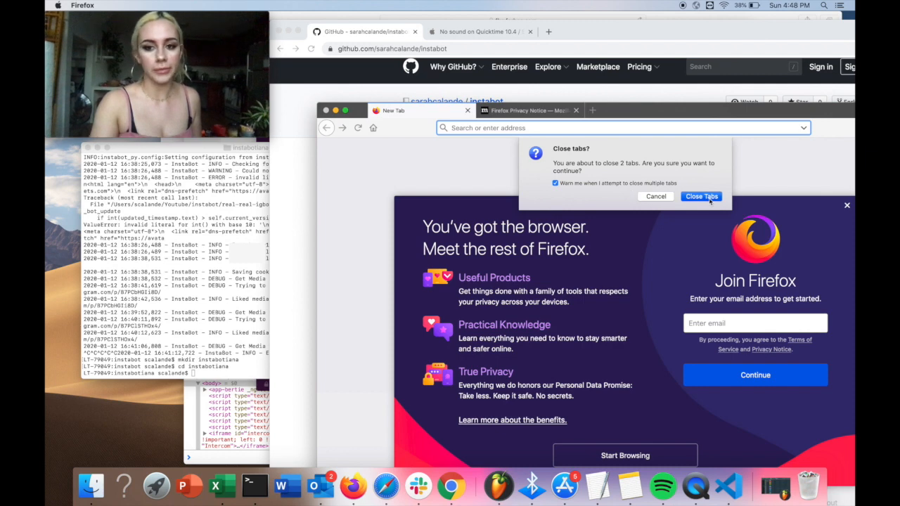
left_click(701, 196)
type("ls")
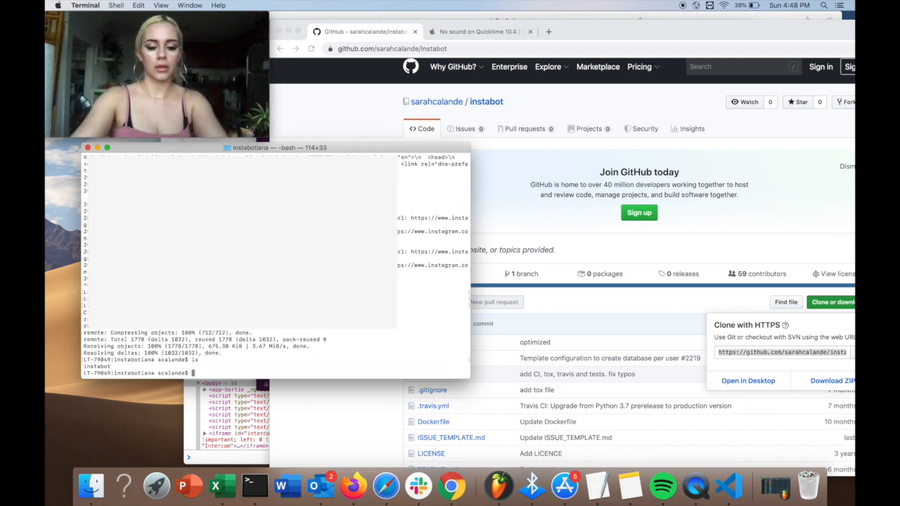
Step: Enter the cloned instabot/ folder and erase the half-typed brew install command
type("cd instabot/")
type("ls")
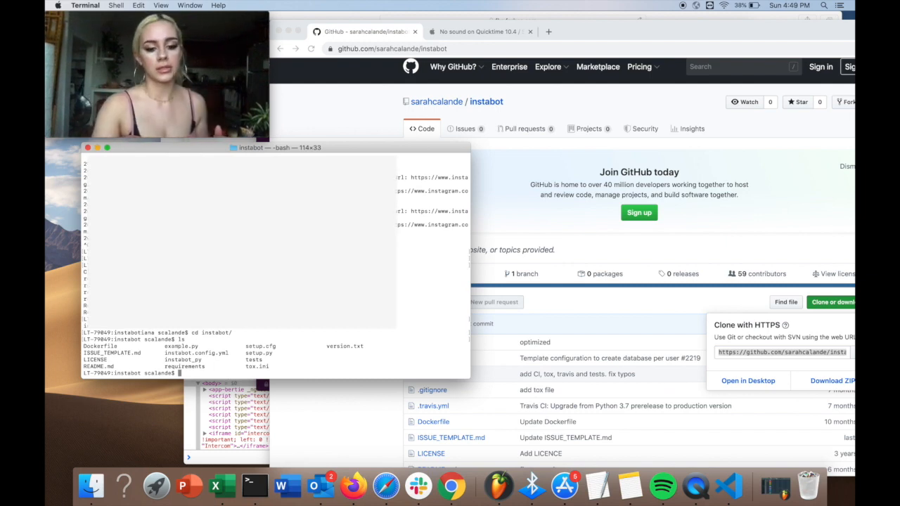
type("brew inst")
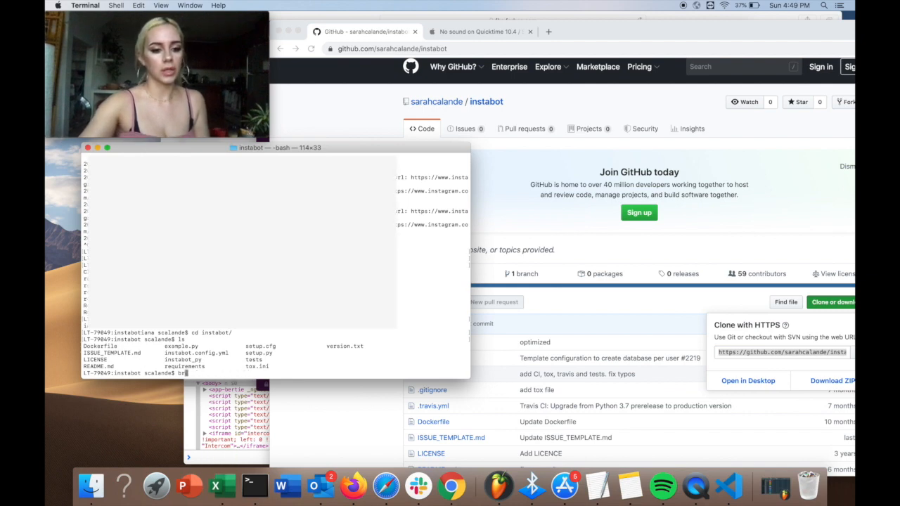
key("enter")
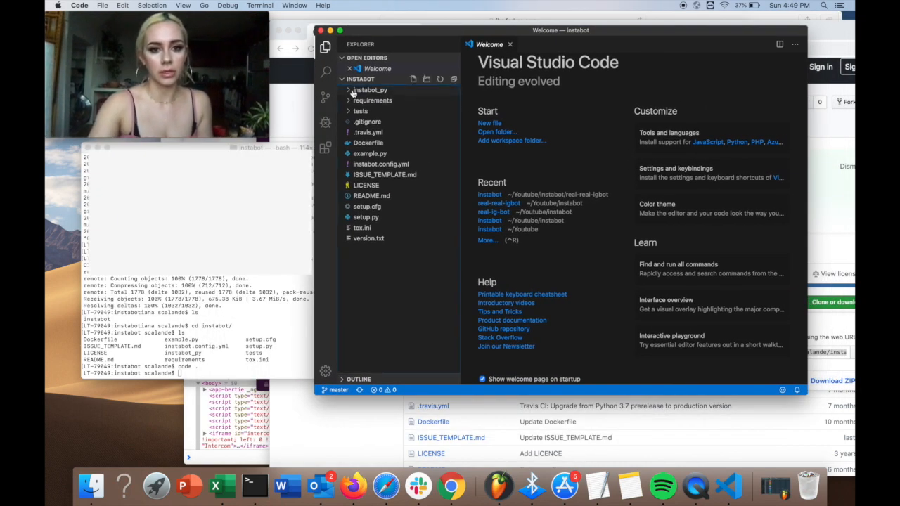
Step: Expand the instabot_py package folder in the Explorer
left_click(369, 90)
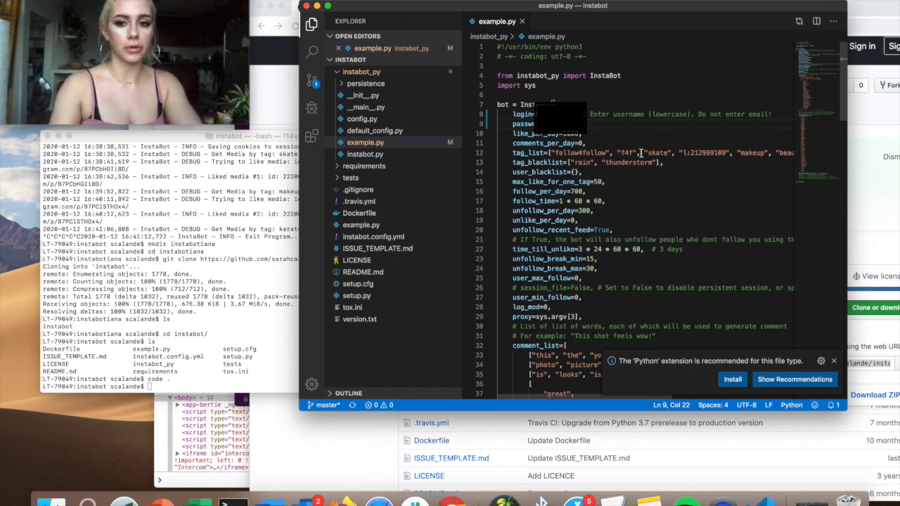
Step: Select the follow4follow and f4f entries in tag_list for removal
left_click_drag(542, 152, 638, 152)
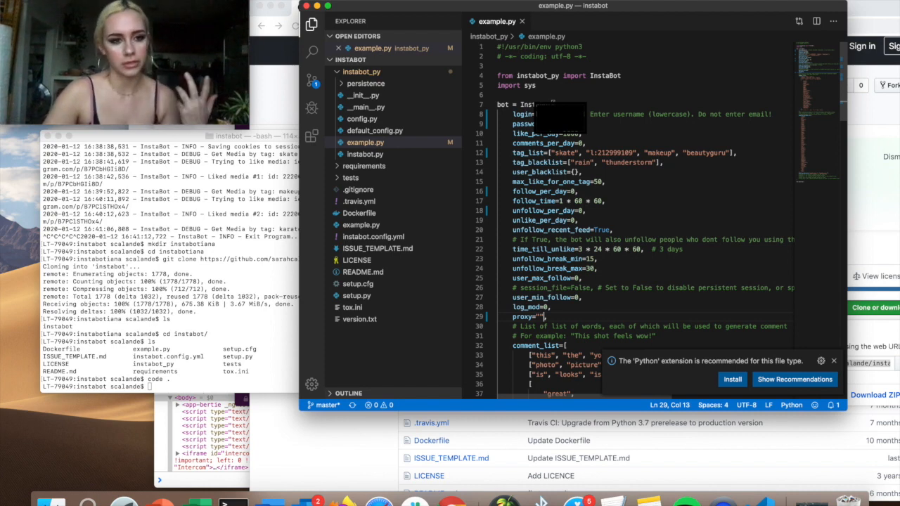
mouse_move(274, 314)
type("python3 example.py")
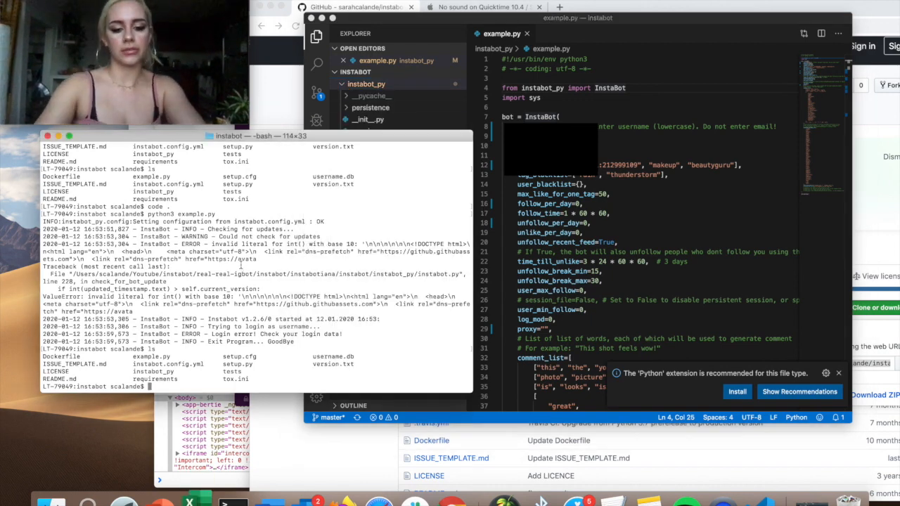
Step: Begin a cd command to change directory in Terminal
type("cd")
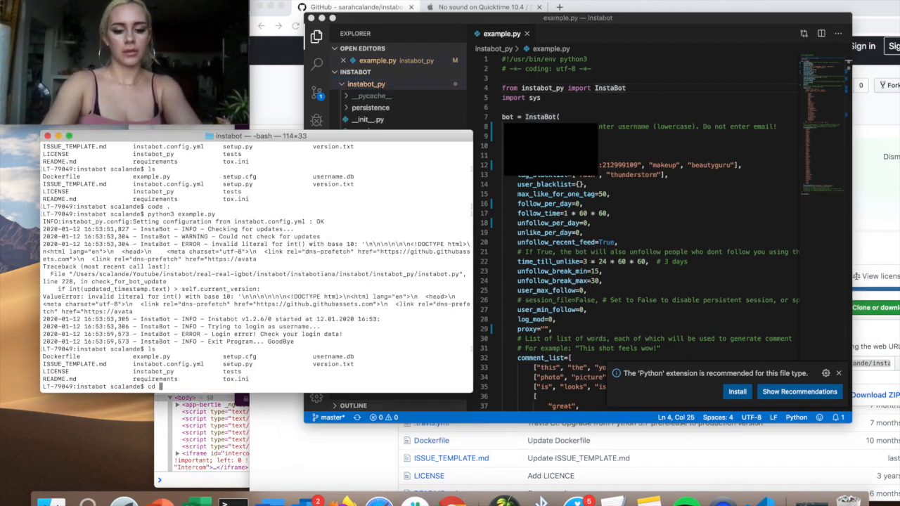
Step: Change into instabot/instabot_py and clear the redundant cd command
type("instabot_py")
type("ls")
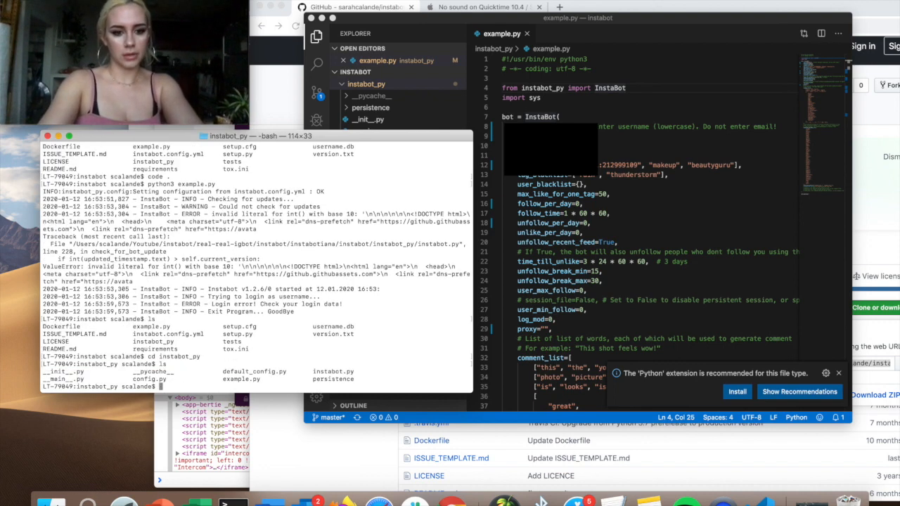
type("cd instabot_py")
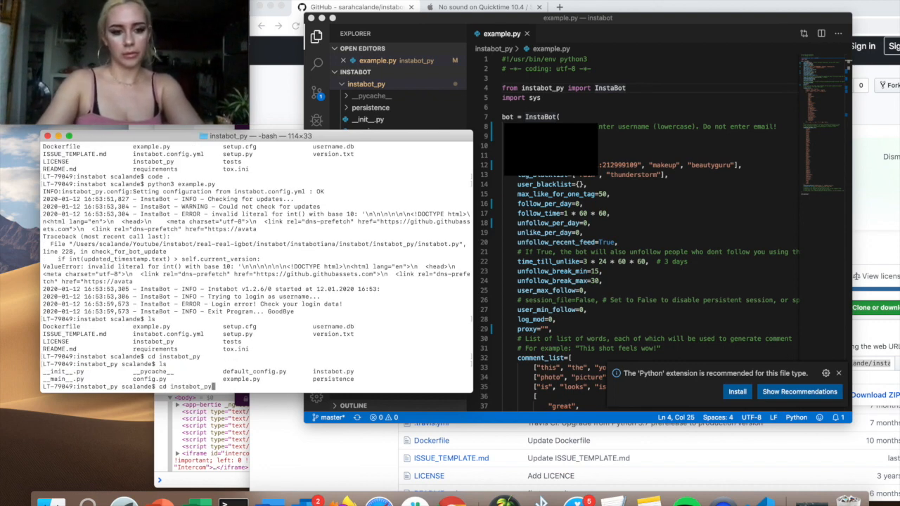
key("enter")
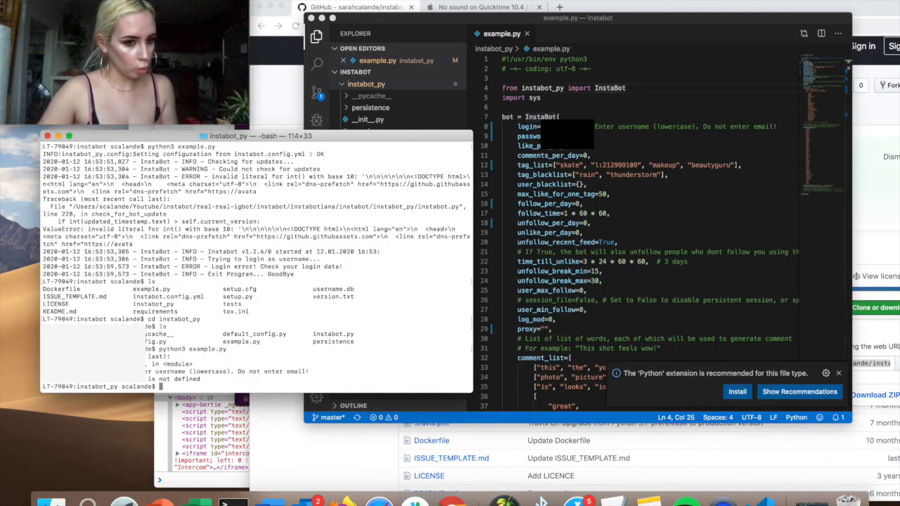